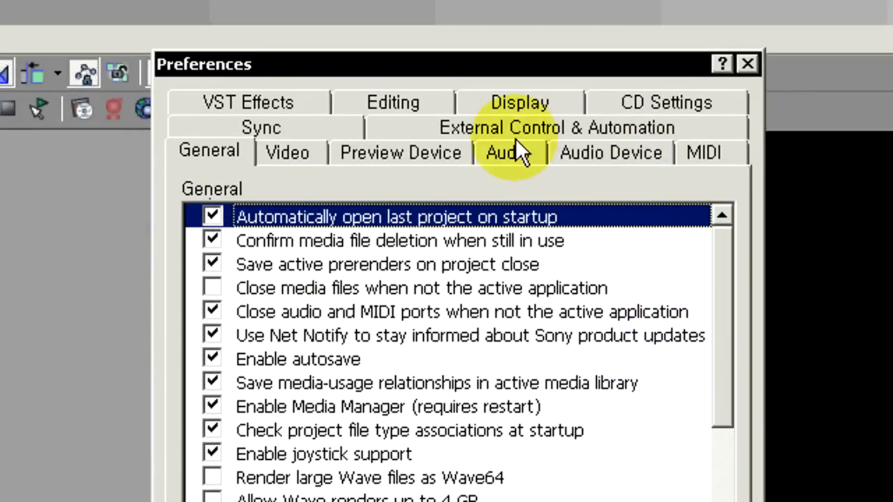
{"action": "mouse_move", "coordinate": [370, 136]}
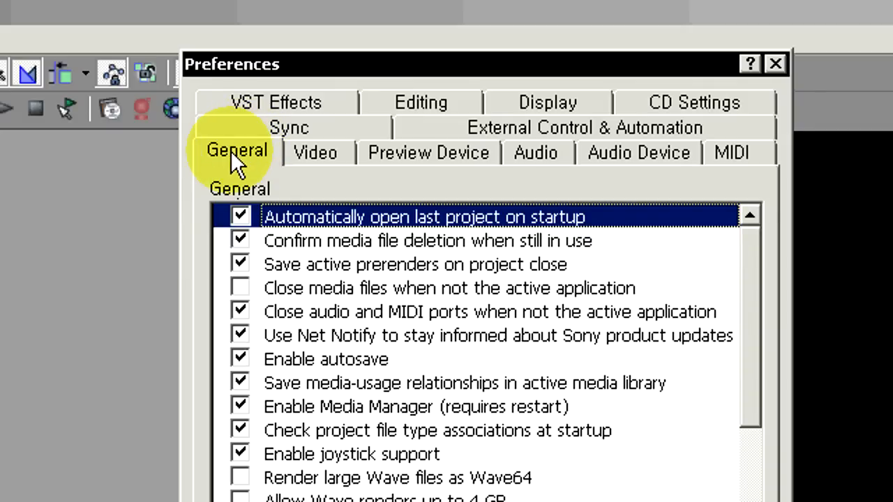
{"action": "mouse_move", "coordinate": [432, 314]}
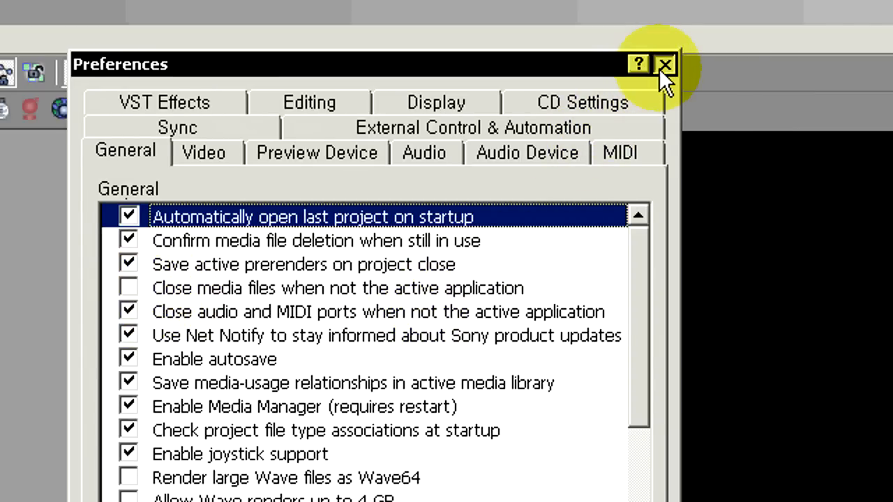
Close Preferences with 'Close media files when not the active application' still unchecked.
{"action": "left_click", "coordinate": [665, 64]}
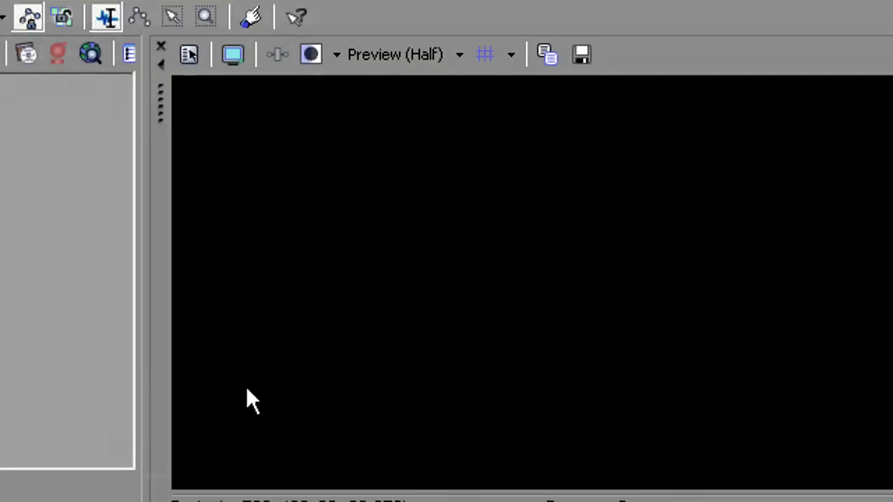